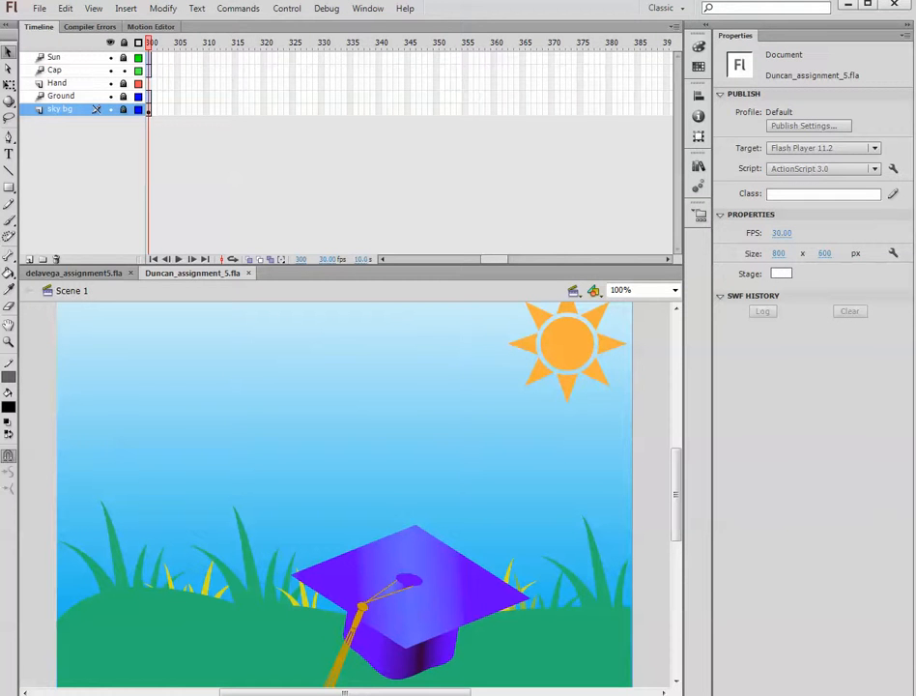
pyautogui.moveTo(206, 374)
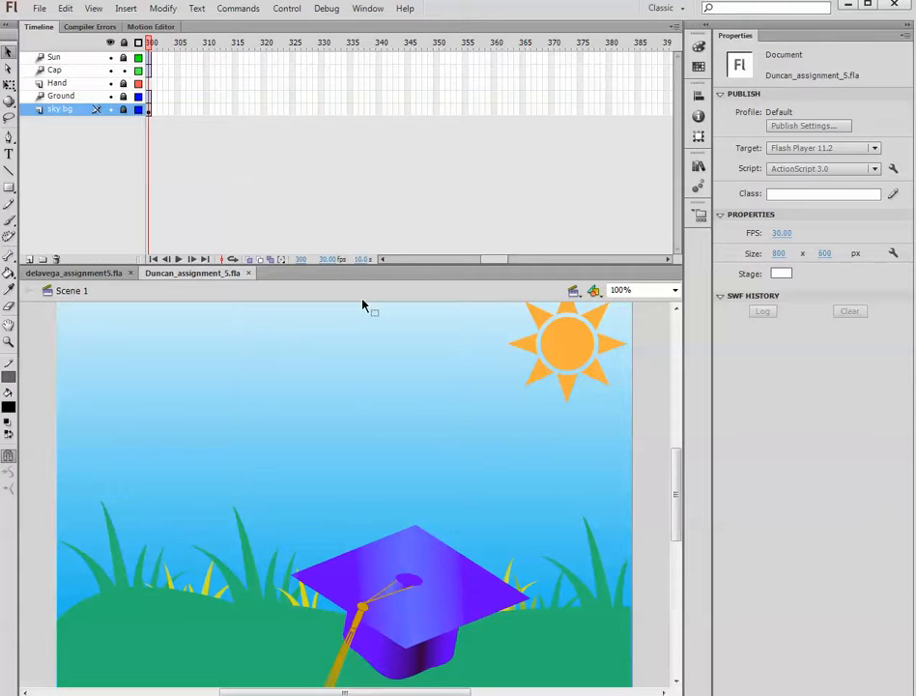
# Step: Open the File menu to reach Publish Preview for the graduation-cap scene
pyautogui.click(40, 8)
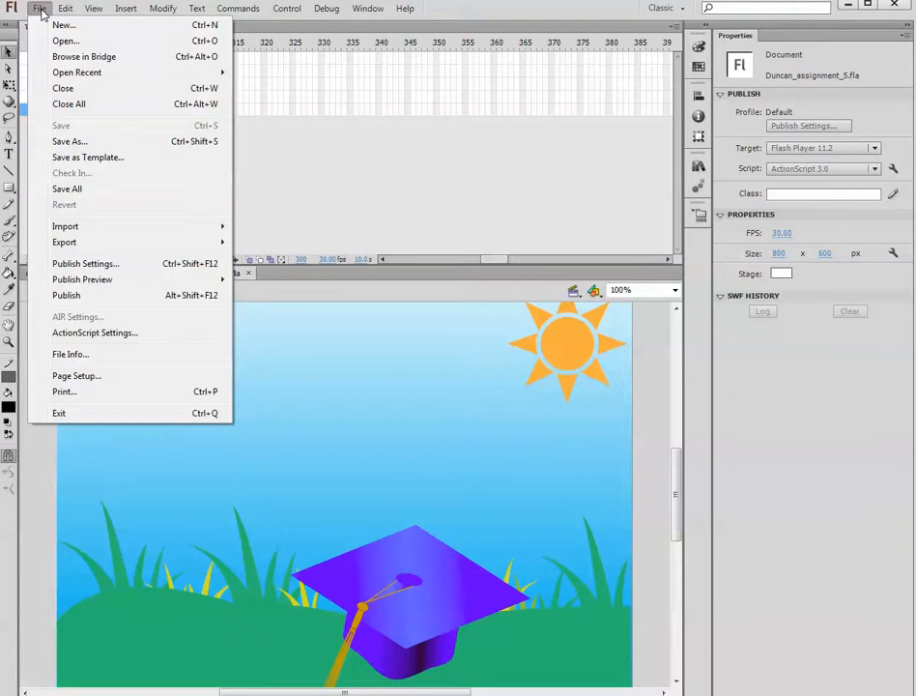
pyautogui.moveTo(65, 294)
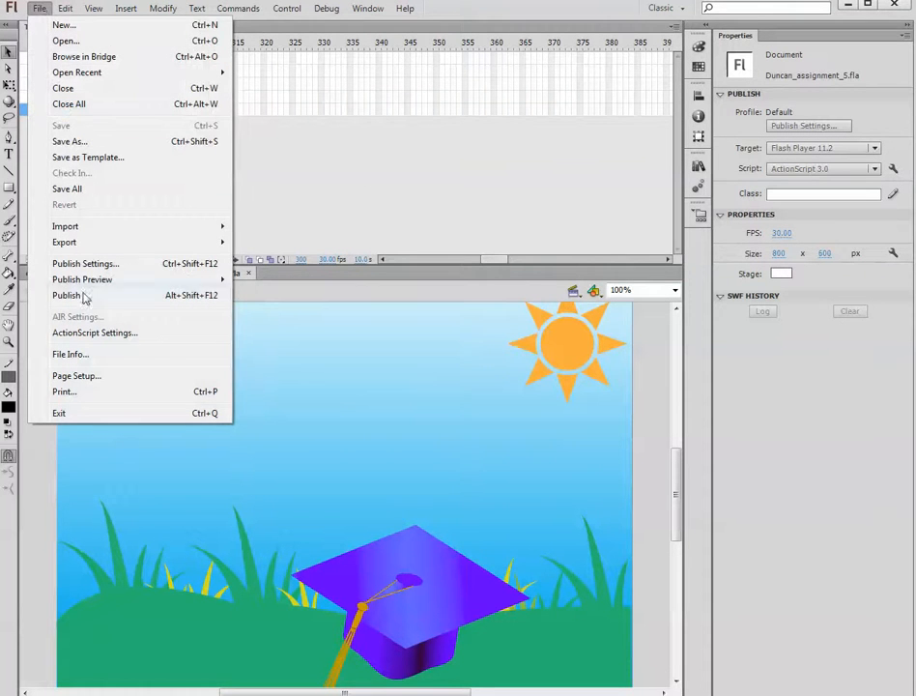
pyautogui.moveTo(82, 279)
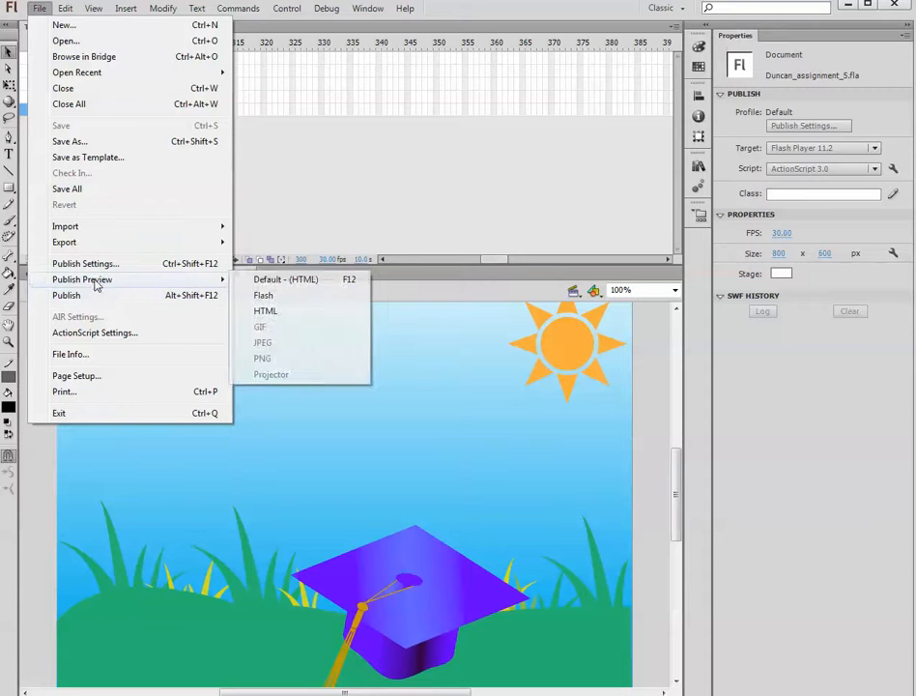